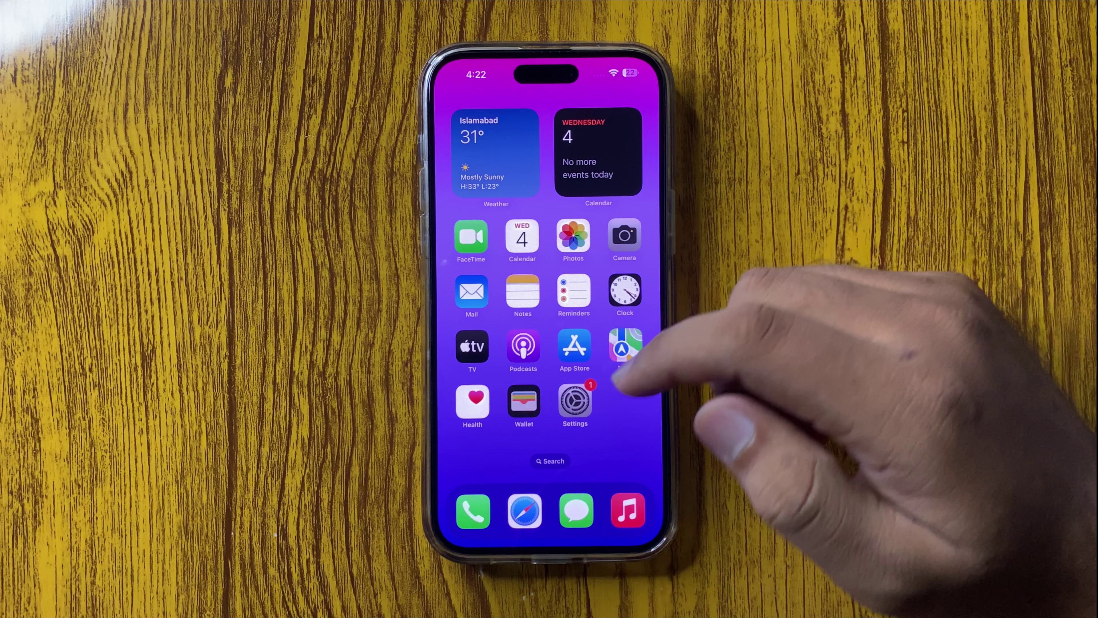
Reach Settings > General > About, showing Model Name iPhone 14 Pro Max and Model Number MQ9X3AA/A.
click(575, 400)
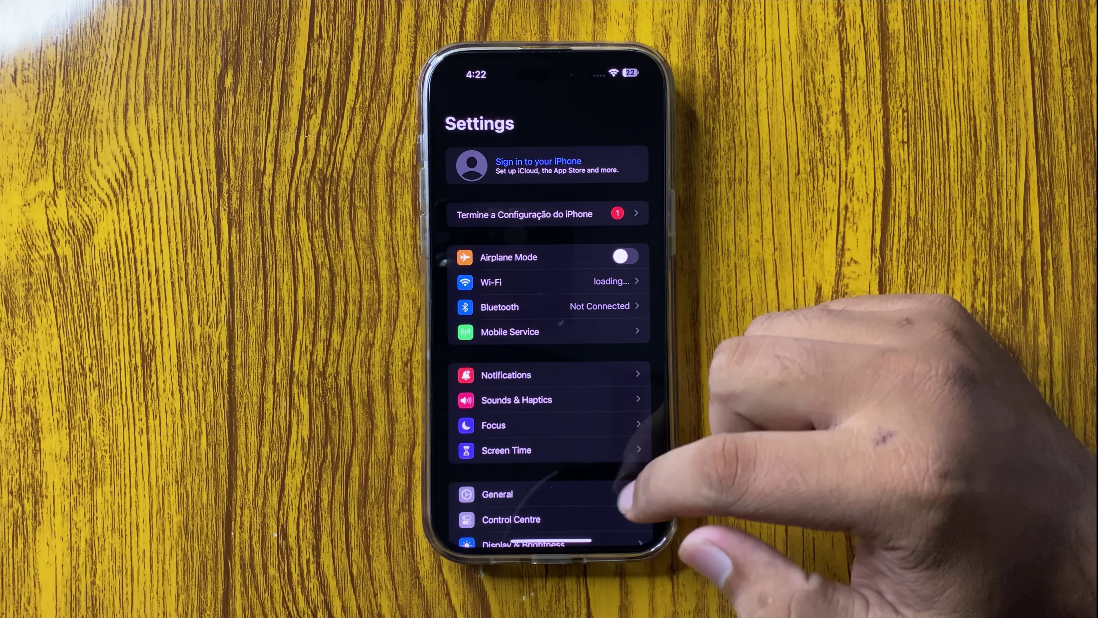
click(497, 495)
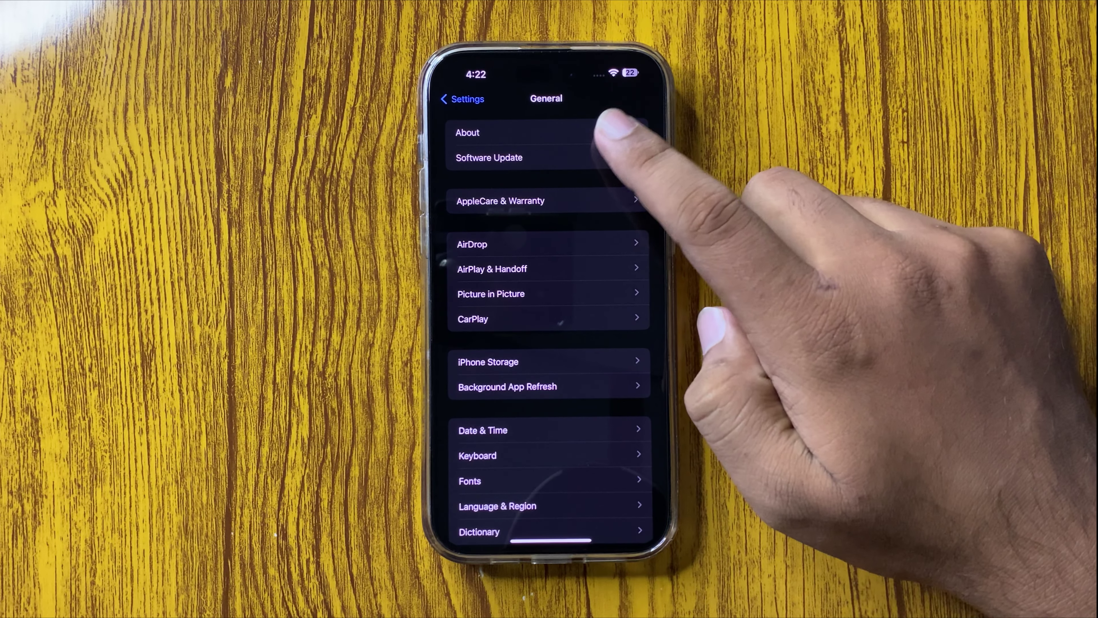
click(468, 132)
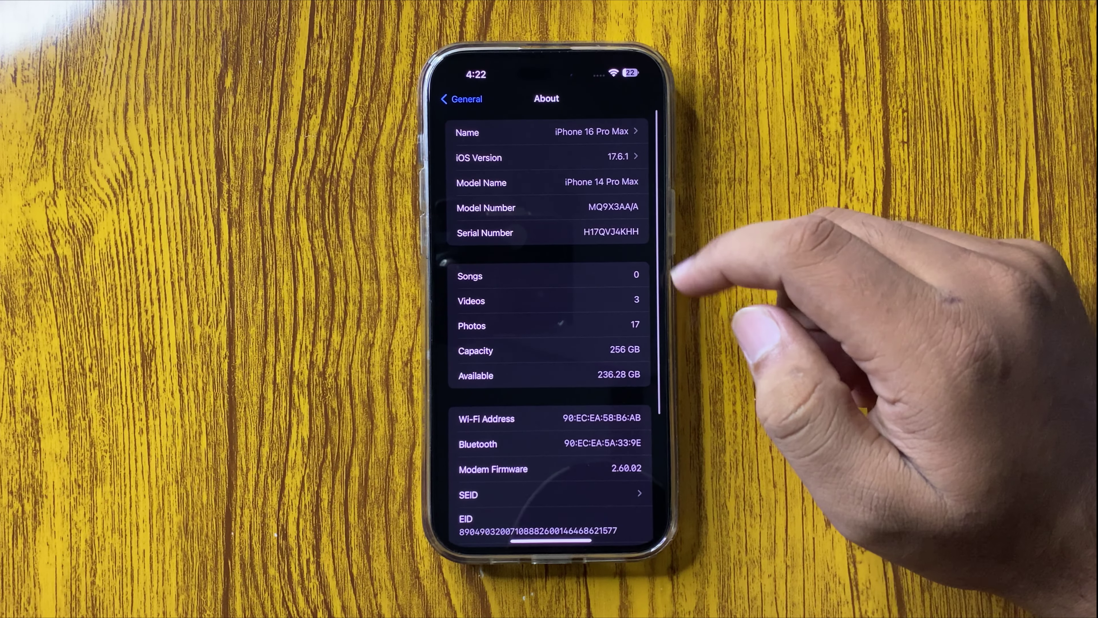